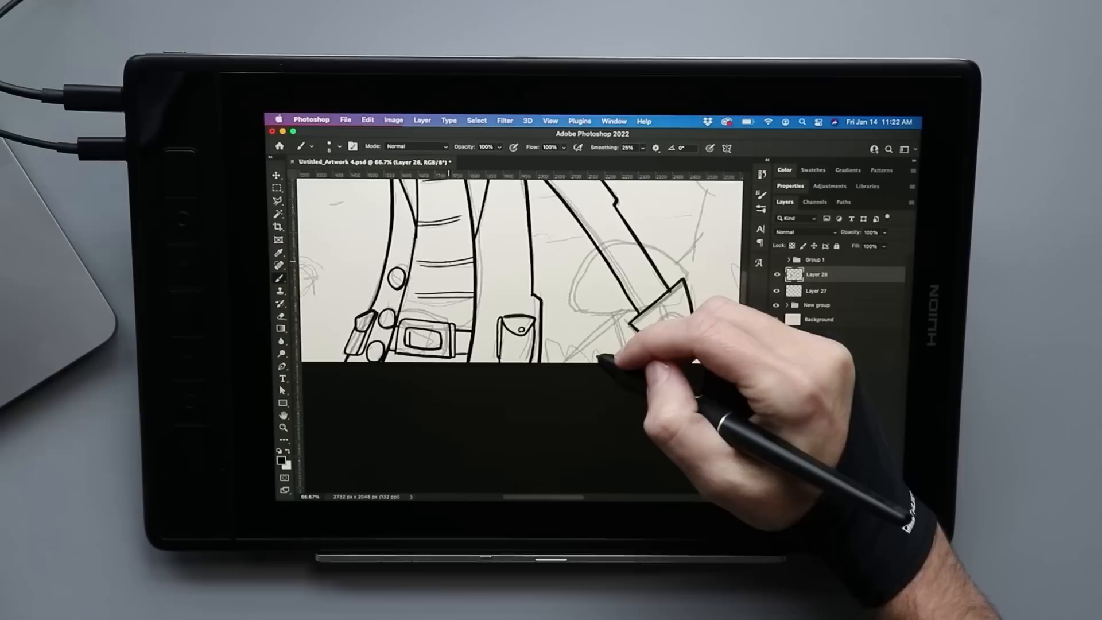
Step: Select Layer 27 to continue inking the diagonal strap outlines over the rough sketch
{"action": "left_click", "coordinate": [817, 290]}
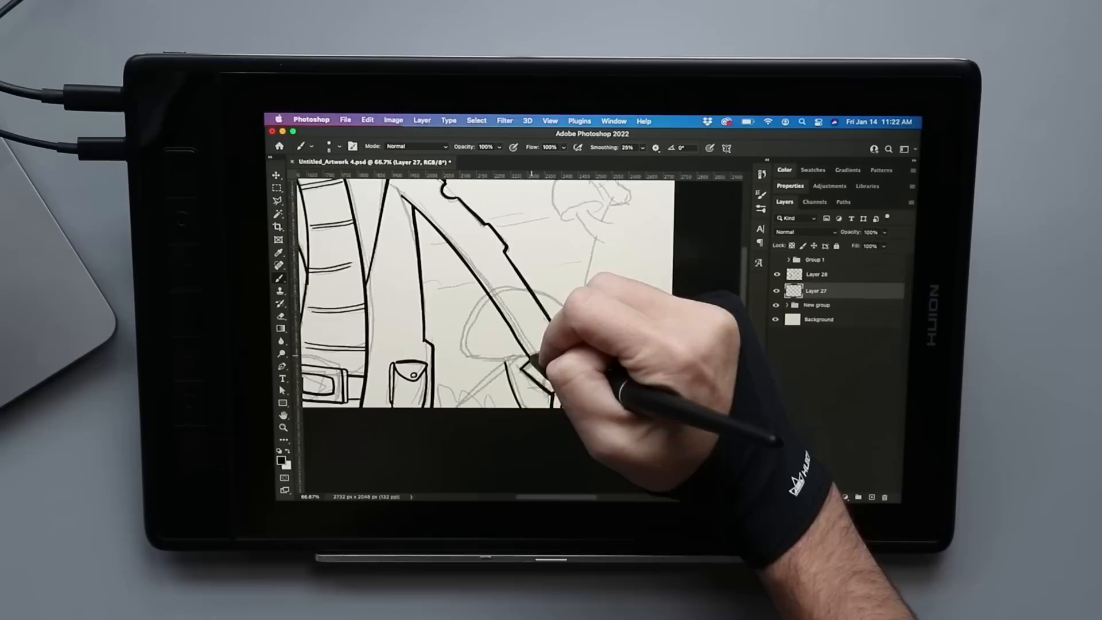